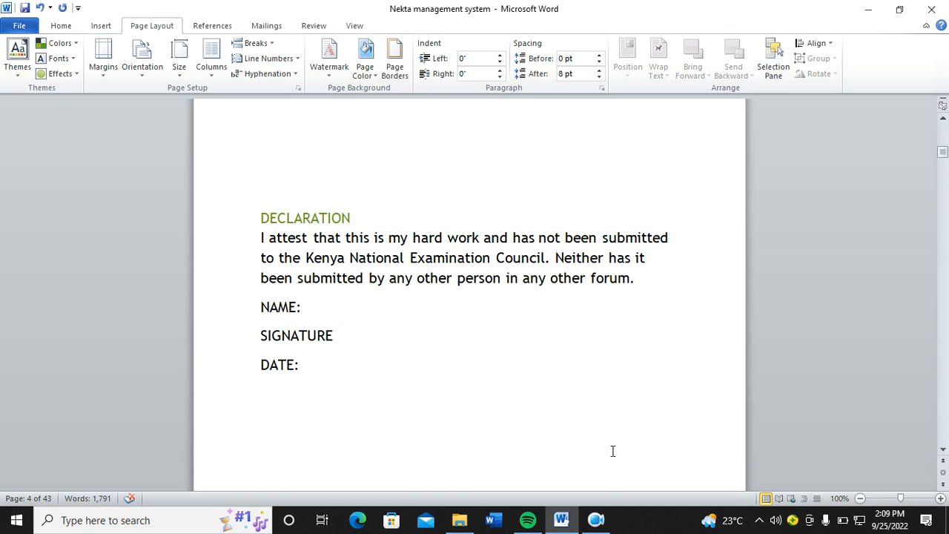
{"action": "mouse_move", "coordinate": [344, 234]}
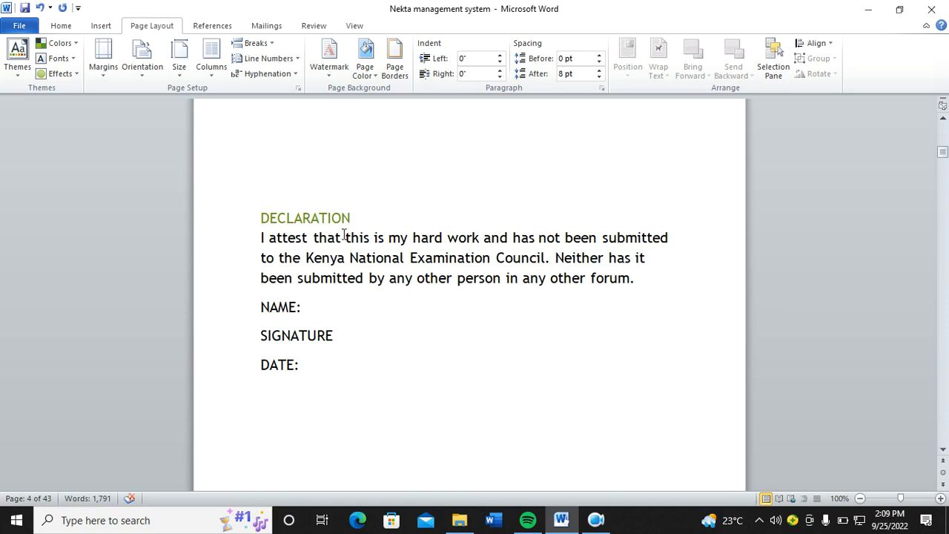
Step: Scroll down the report until Table 2: Farmers Table comes into view
{"action": "scroll", "scroll_direction": "down", "scroll_amount": 3}
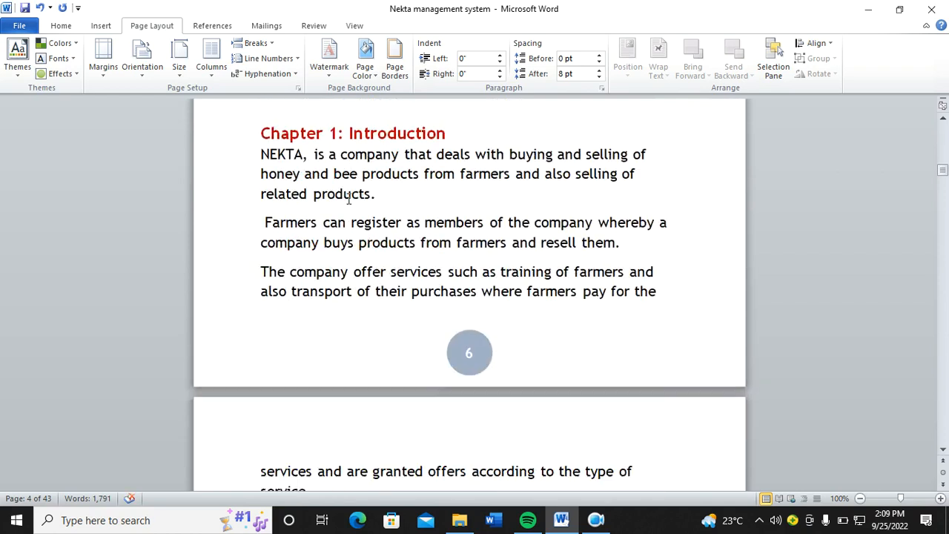
{"action": "scroll", "scroll_direction": "down", "scroll_amount": 3}
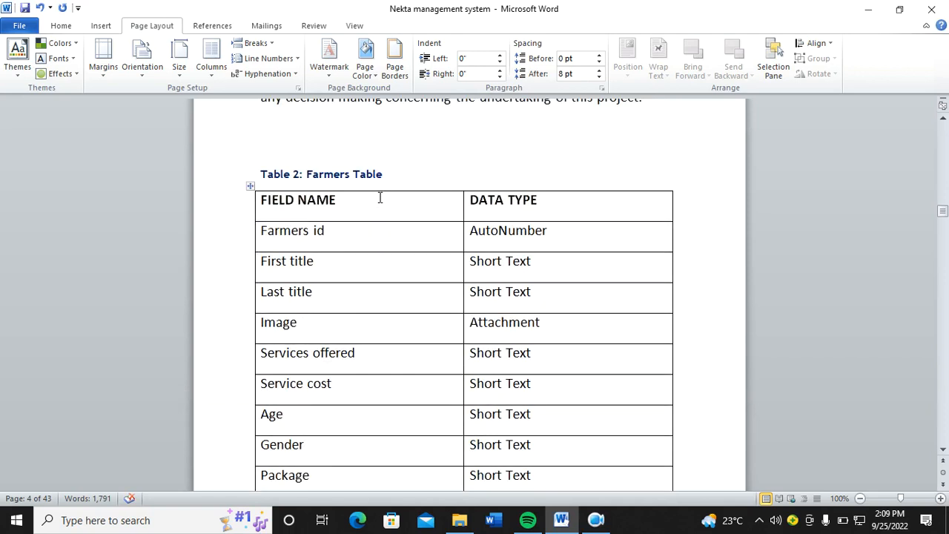
Step: Swap the old heading for an automatic caption 'Table 1: Farmers table' above the table
{"action": "triple_click", "coordinate": [321, 173]}
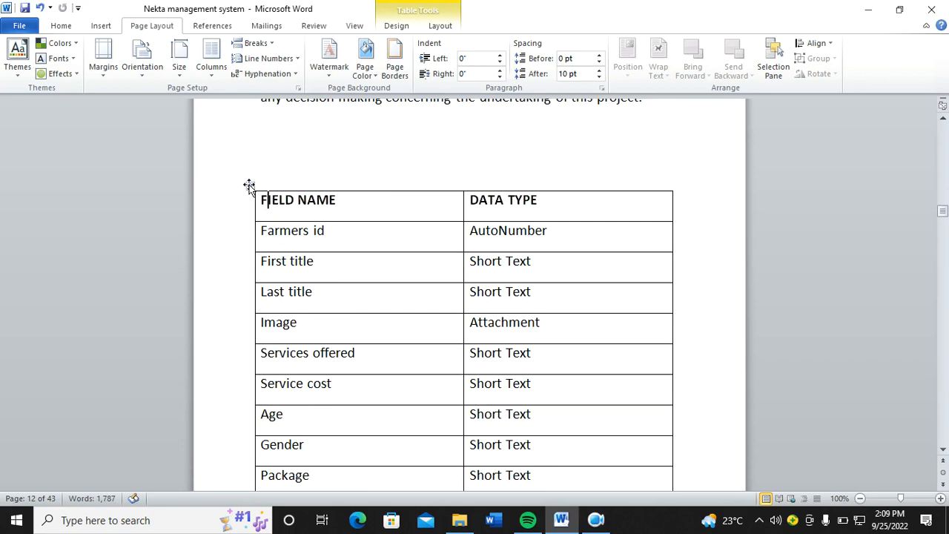
{"action": "right_click", "coordinate": [249, 184]}
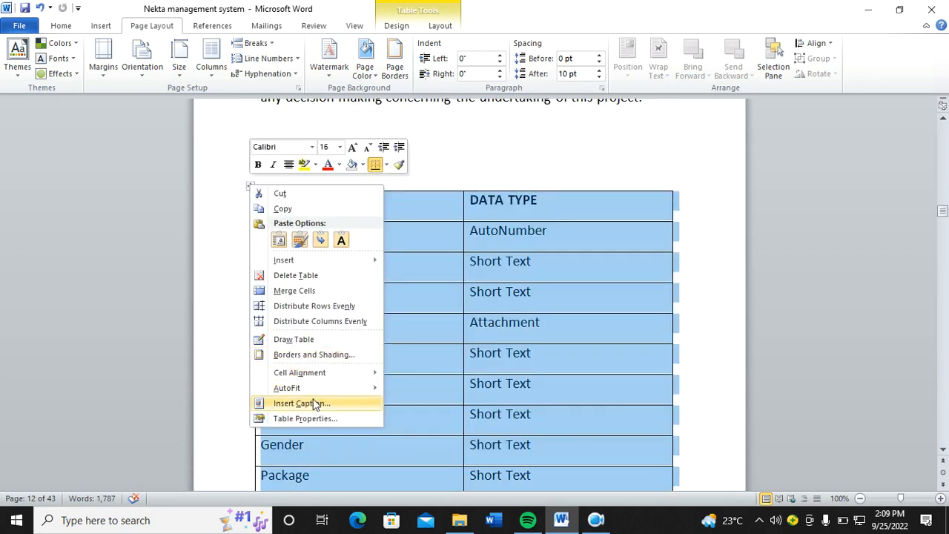
{"action": "left_click", "coordinate": [300, 403]}
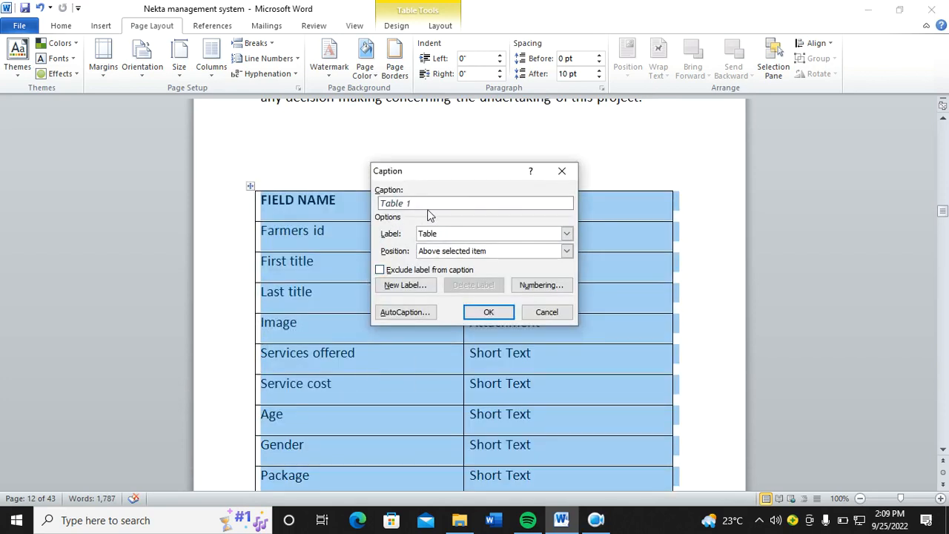
{"action": "type", "text": ":"}
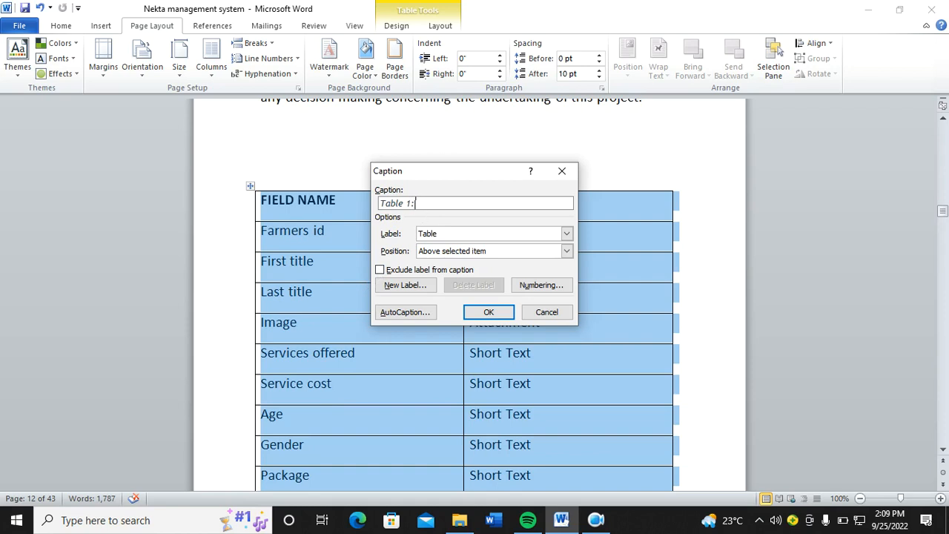
{"action": "type", "text": "Farmers table"}
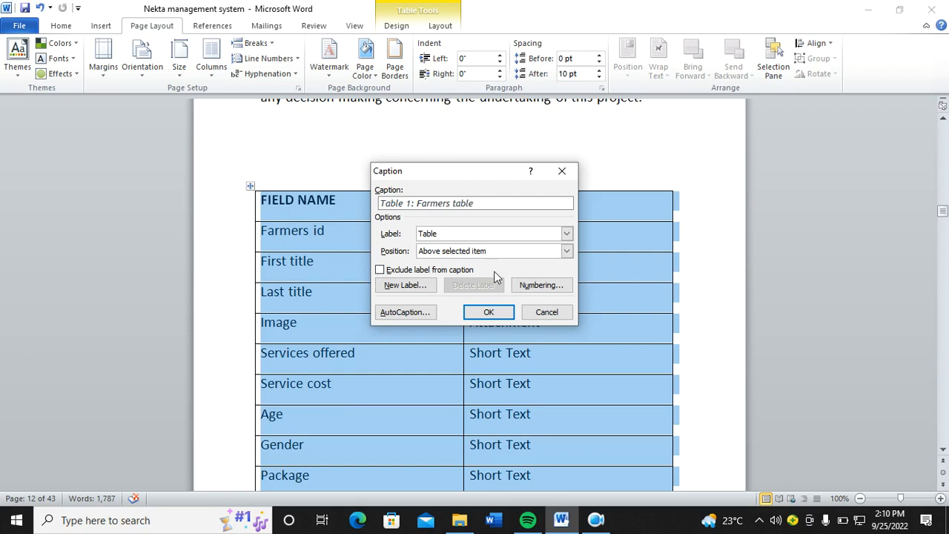
{"action": "left_click", "coordinate": [489, 312]}
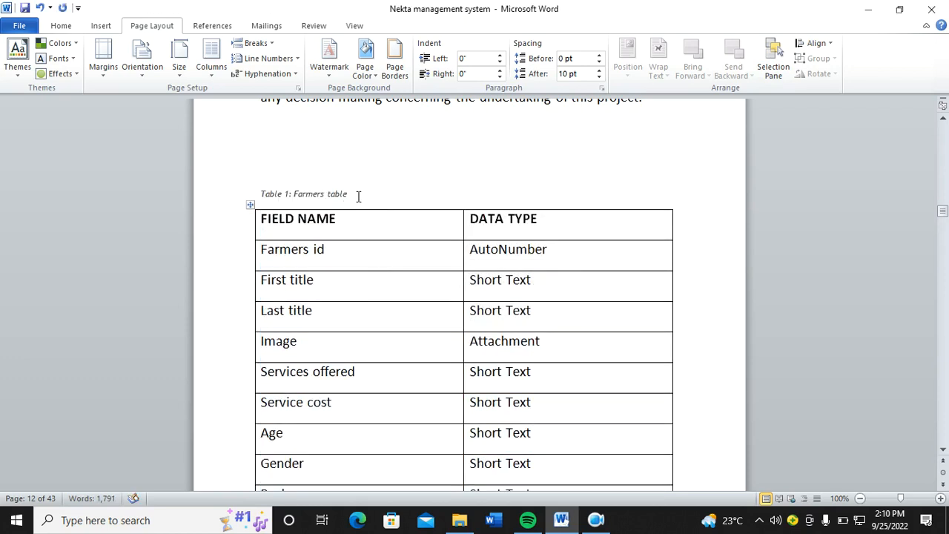
{"action": "triple_click", "coordinate": [302, 192]}
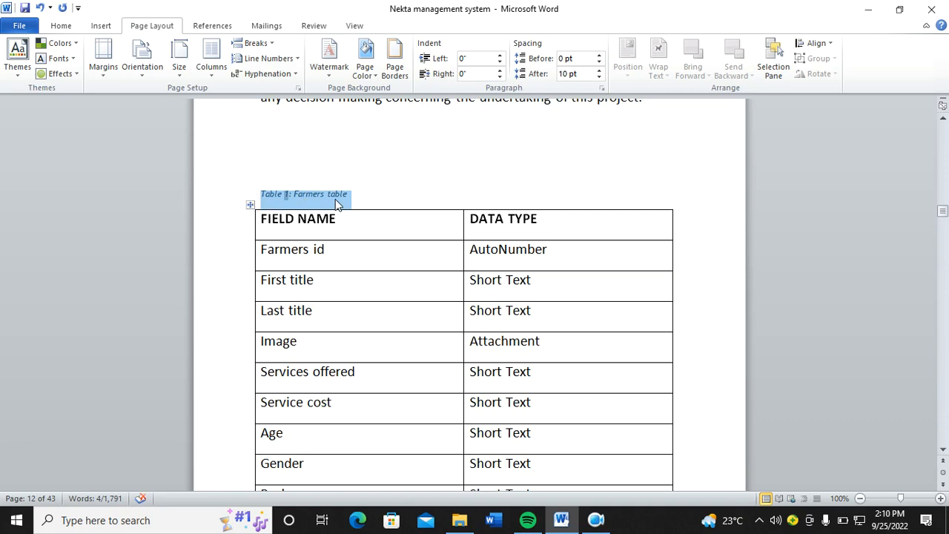
{"action": "left_click", "coordinate": [346, 193]}
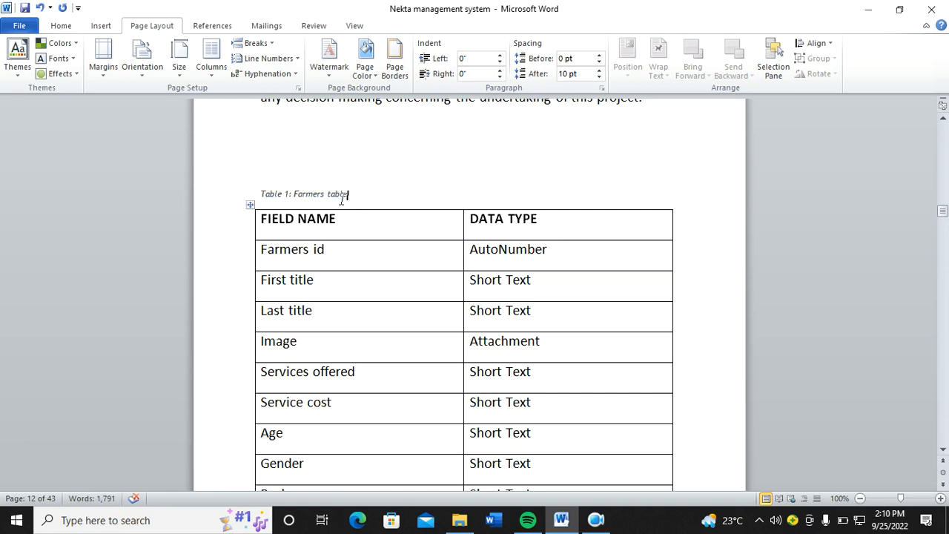
{"action": "scroll", "scroll_direction": "down", "scroll_amount": 3}
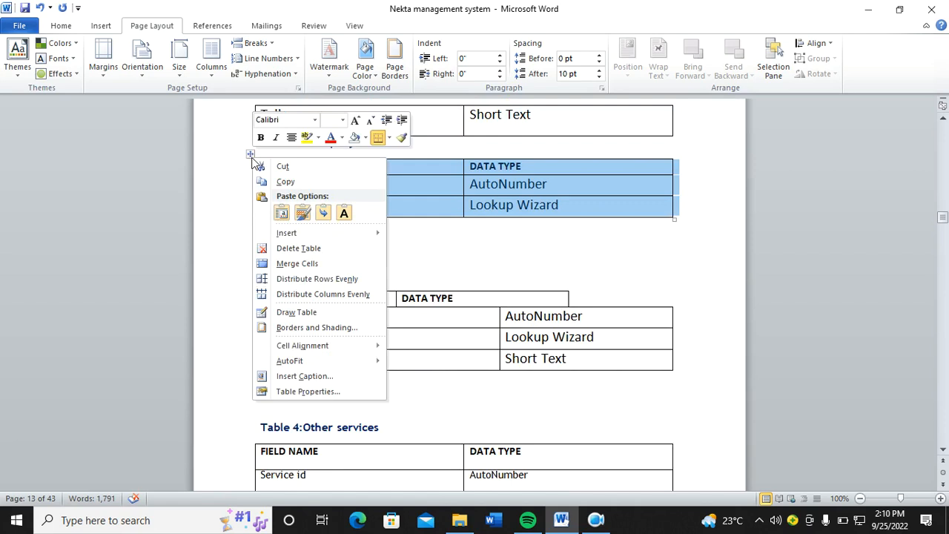
Step: Dismiss the table menu and scroll down to the Farmers table design screenshot
{"action": "left_click", "coordinate": [304, 376]}
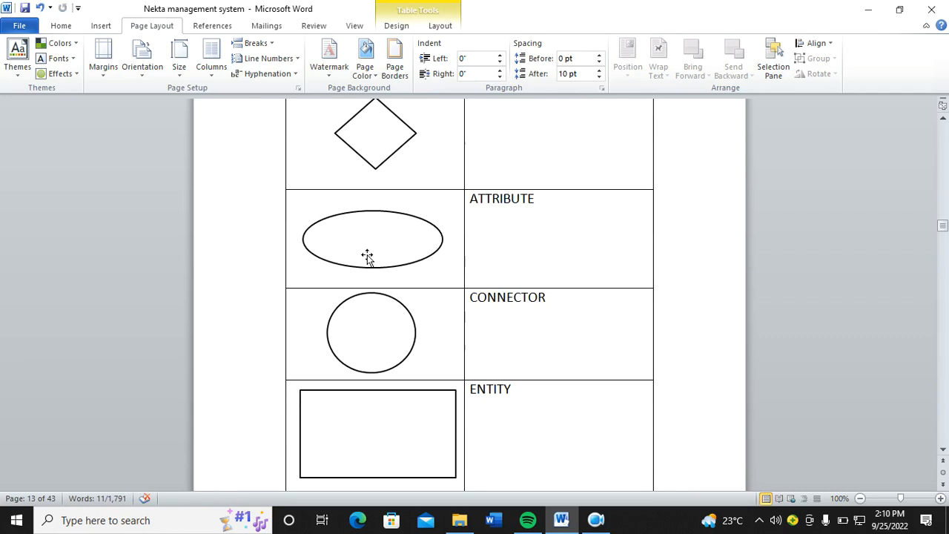
{"action": "scroll", "scroll_direction": "down", "scroll_amount": 3}
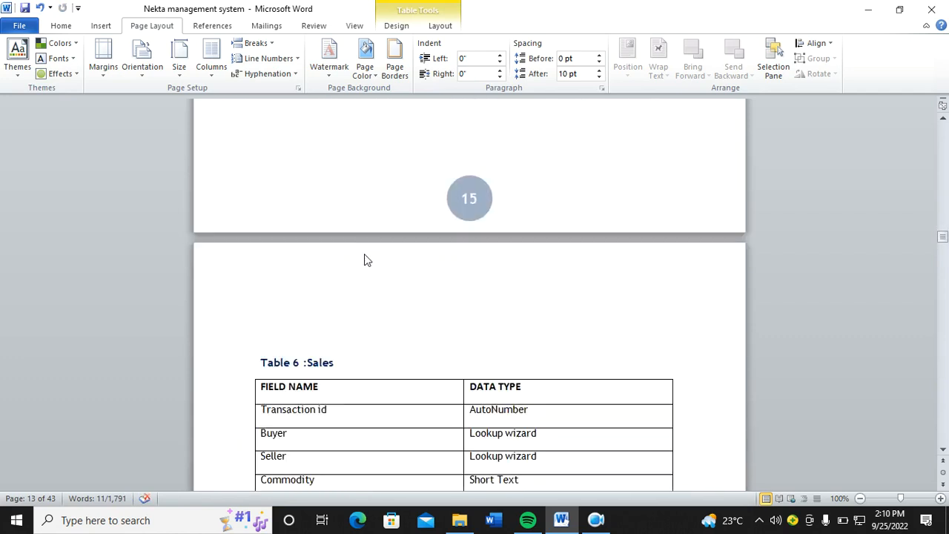
{"action": "scroll", "scroll_direction": "up", "scroll_amount": 3}
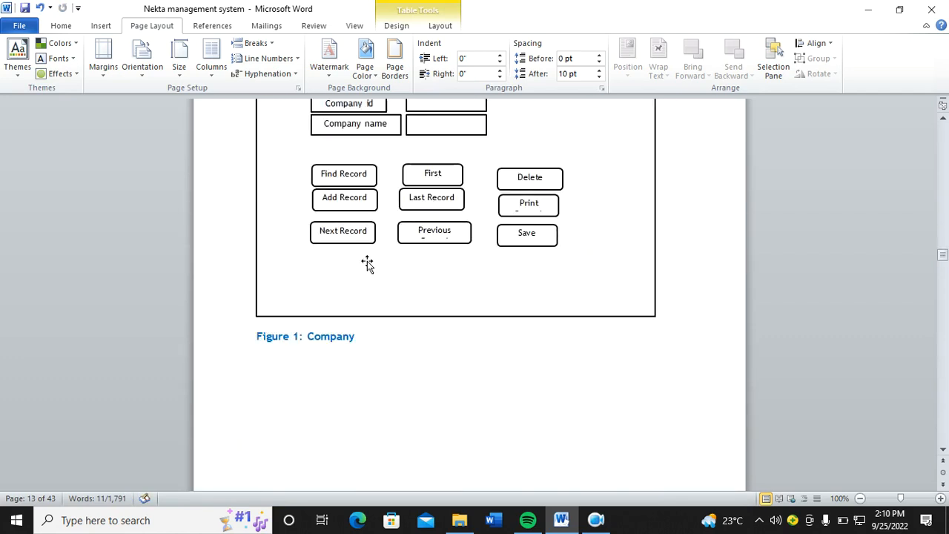
{"action": "scroll", "scroll_direction": "down", "scroll_amount": 3}
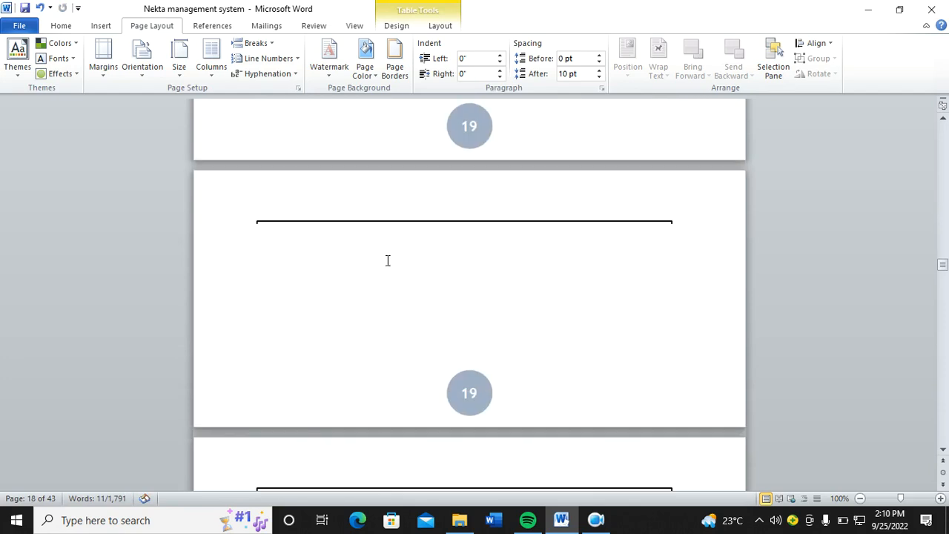
{"action": "scroll", "scroll_direction": "down", "scroll_amount": 3}
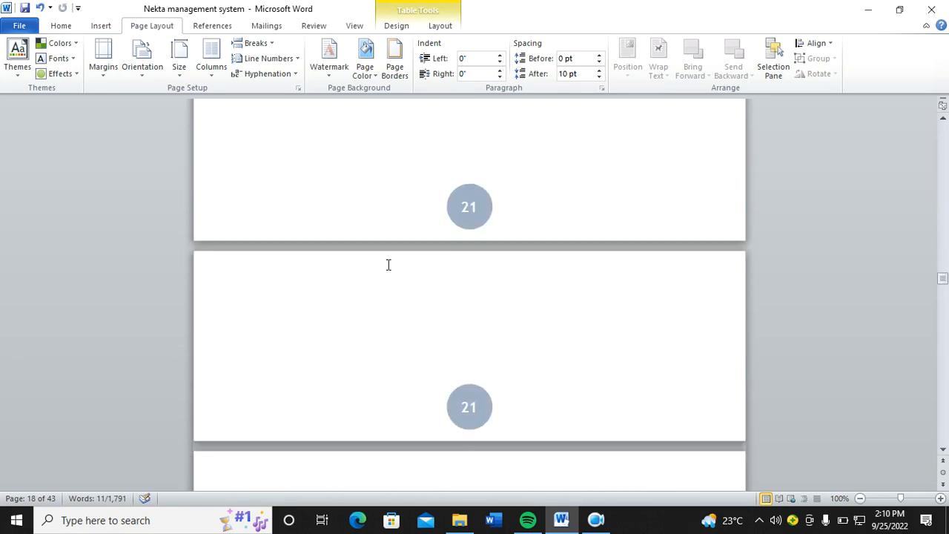
{"action": "scroll", "scroll_direction": "down", "scroll_amount": 3}
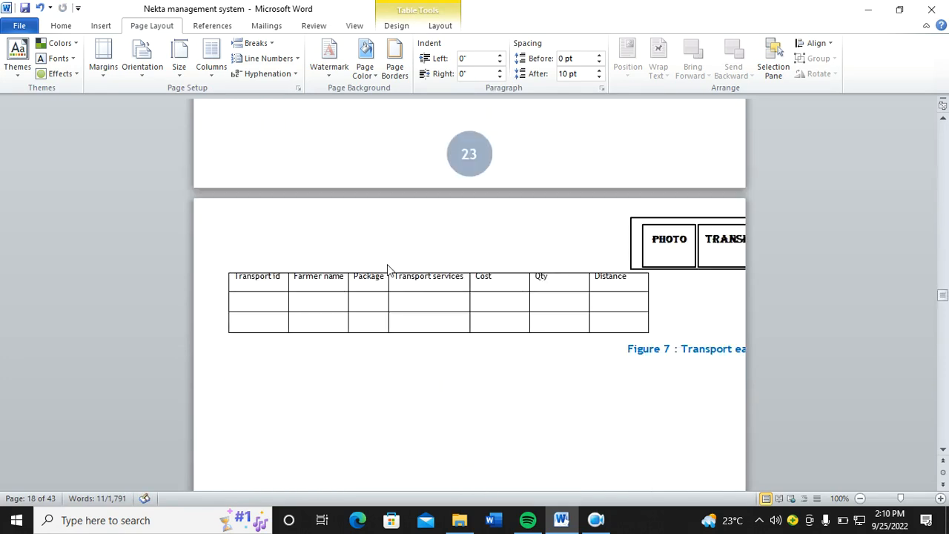
{"action": "scroll", "scroll_direction": "down", "scroll_amount": 3}
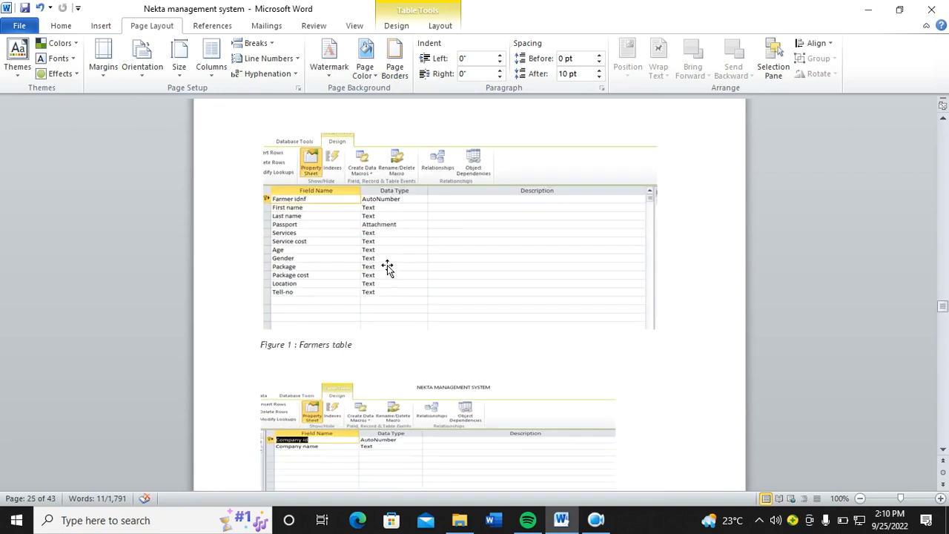
{"action": "mouse_move", "coordinate": [437, 259]}
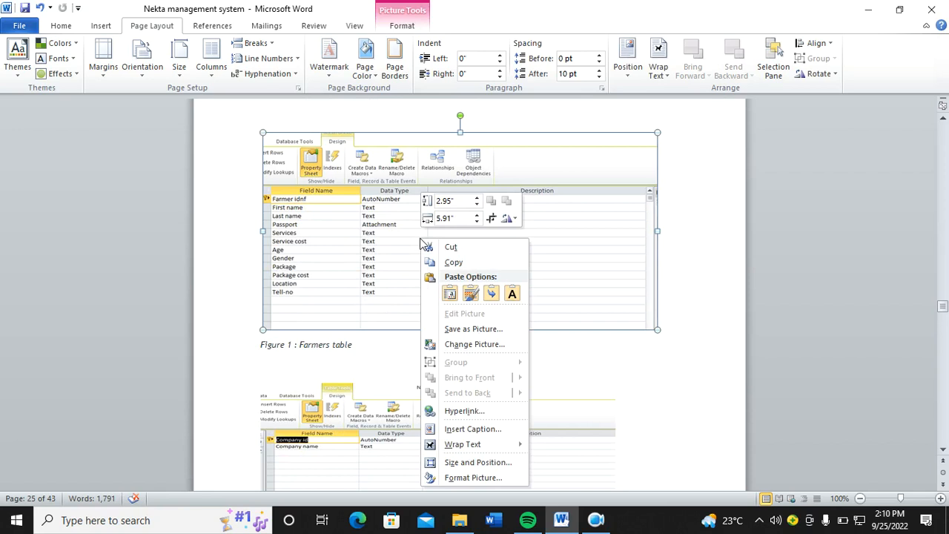
{"action": "mouse_move", "coordinate": [489, 443]}
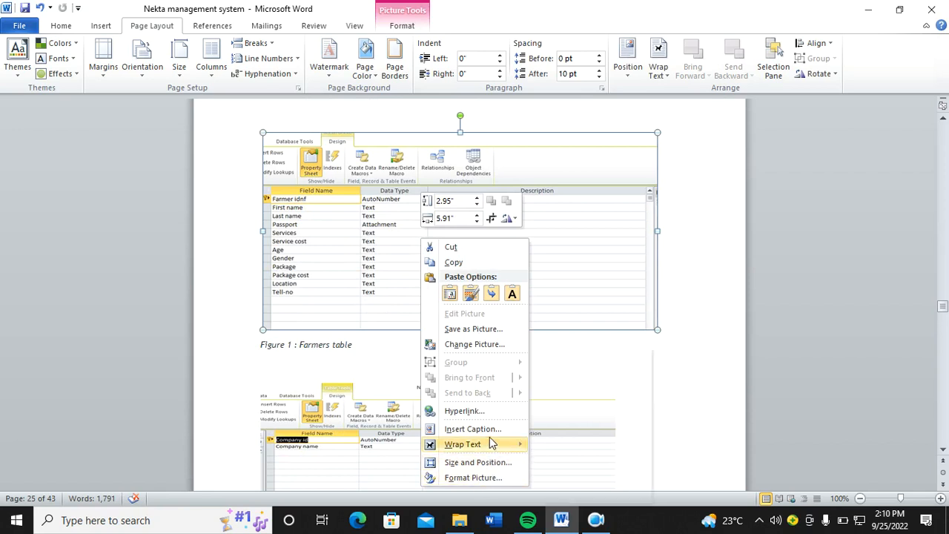
Step: Caption the screenshot as a Figure with the text ': design' appended to its label
{"action": "left_click", "coordinate": [472, 429]}
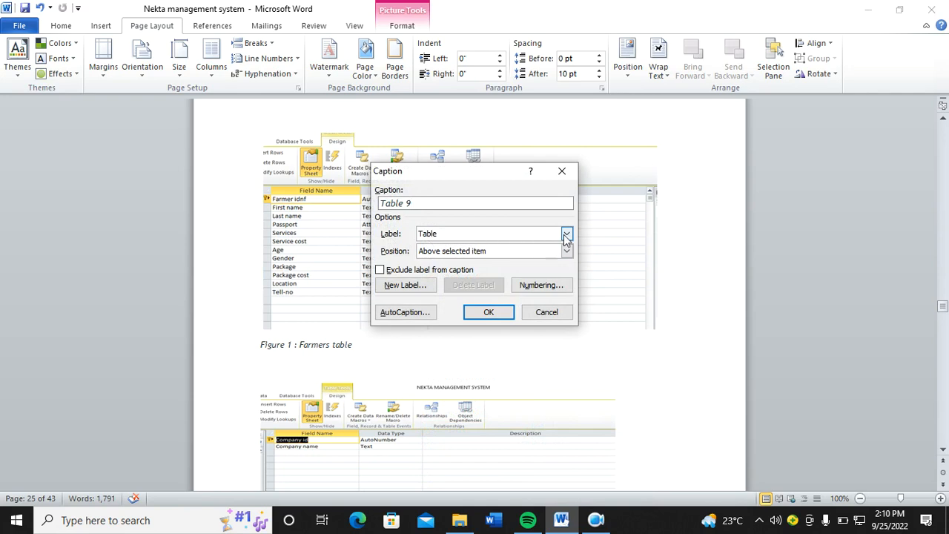
{"action": "left_click", "coordinate": [566, 235]}
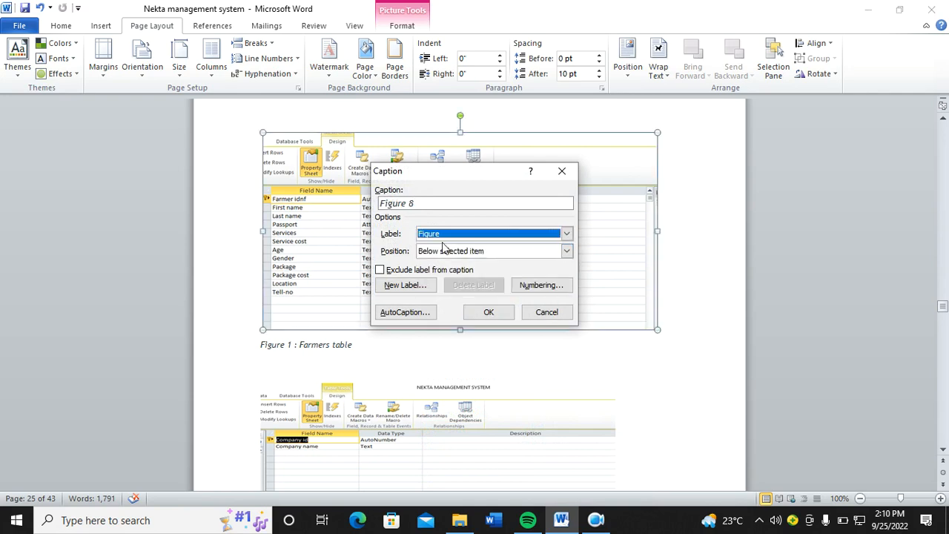
{"action": "mouse_move", "coordinate": [417, 194]}
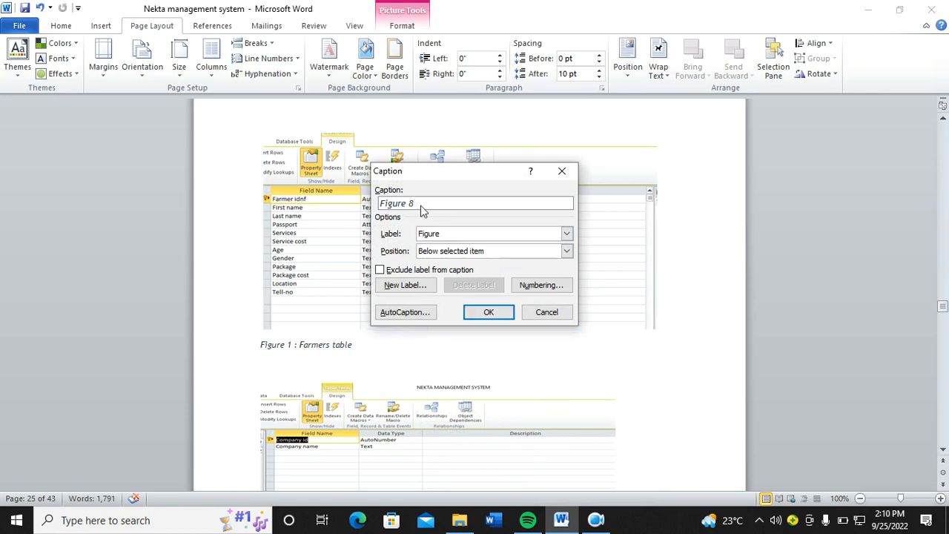
{"action": "type", "text": ":"}
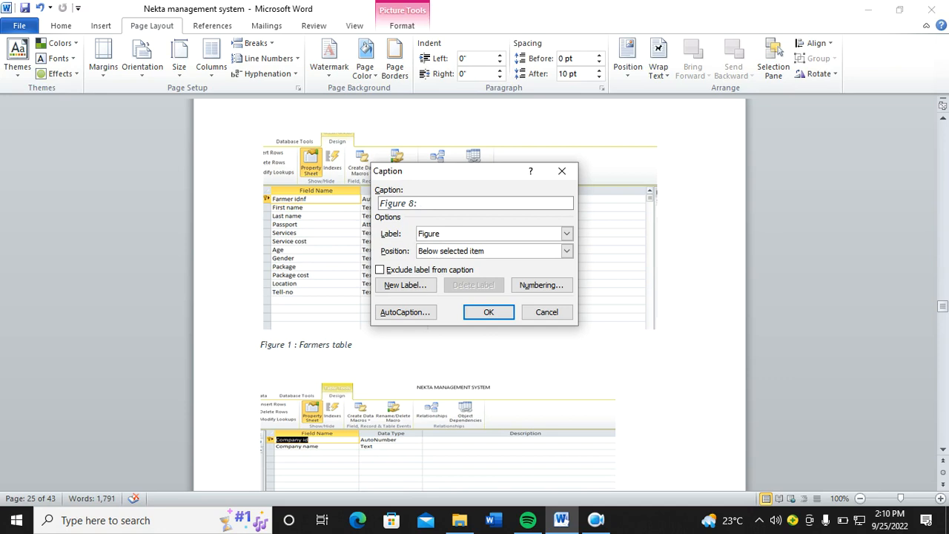
{"action": "type", "text": "faer"}
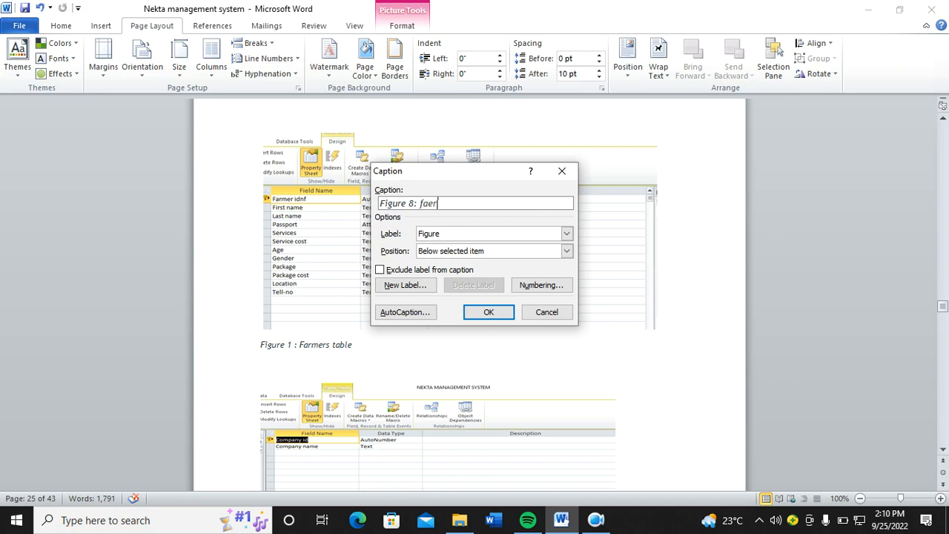
{"action": "key", "text": "Backspace"}
{"action": "type", "text": "rmers"}
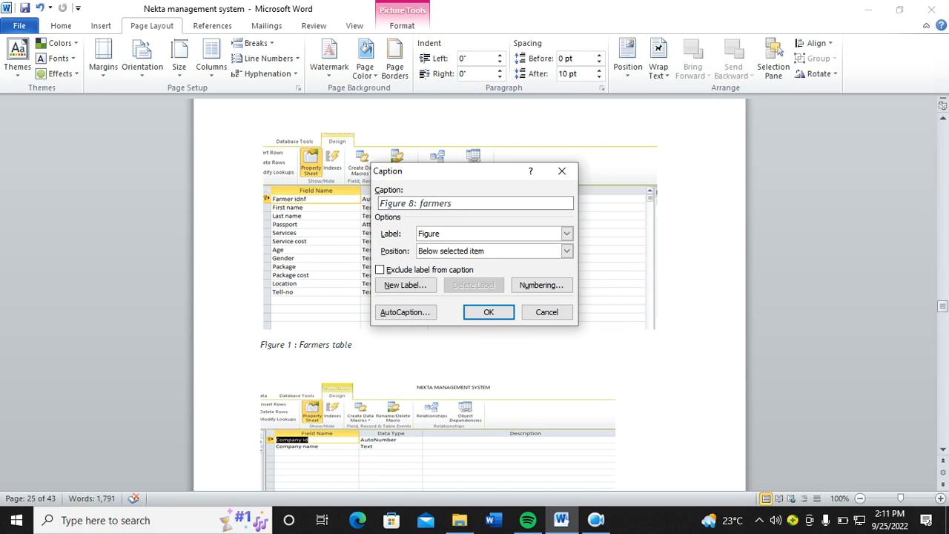
{"action": "type", "text": "desi"}
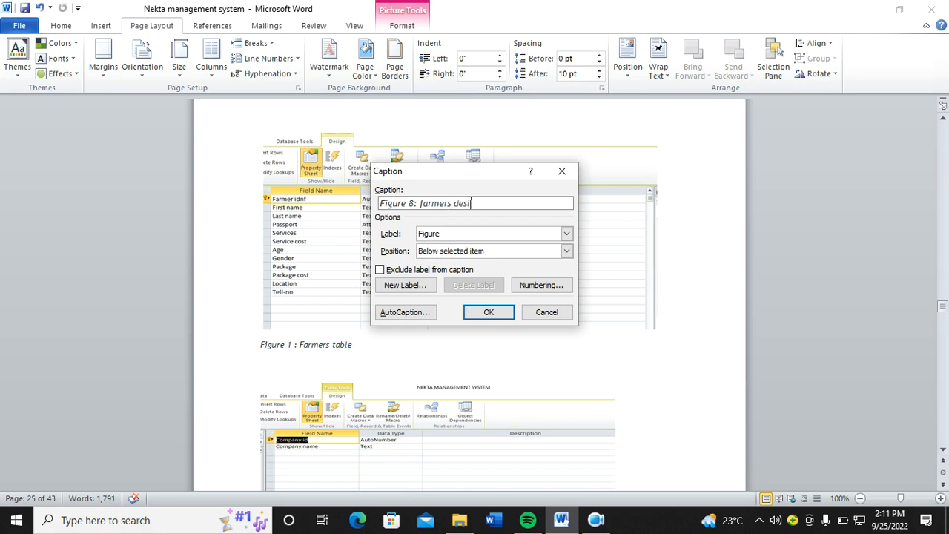
{"action": "type", "text": "gn"}
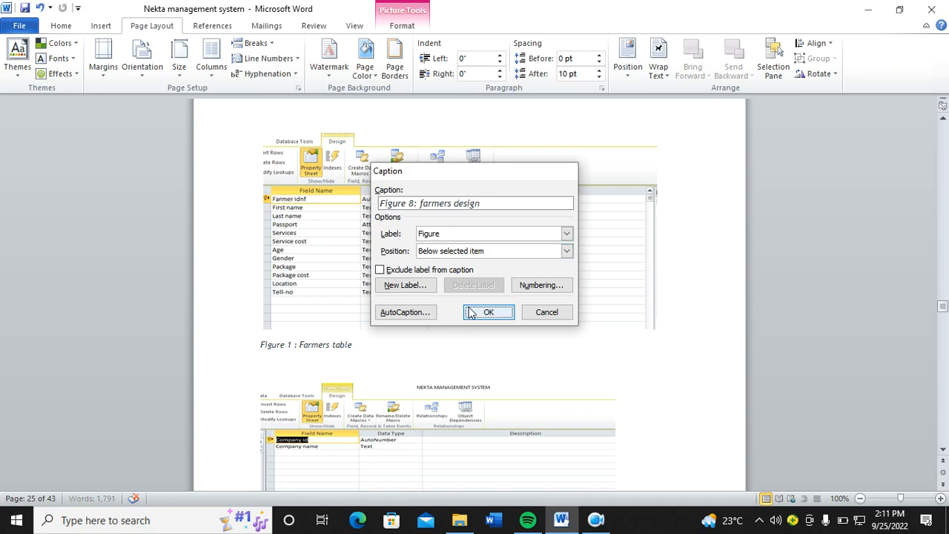
{"action": "left_click", "coordinate": [489, 311]}
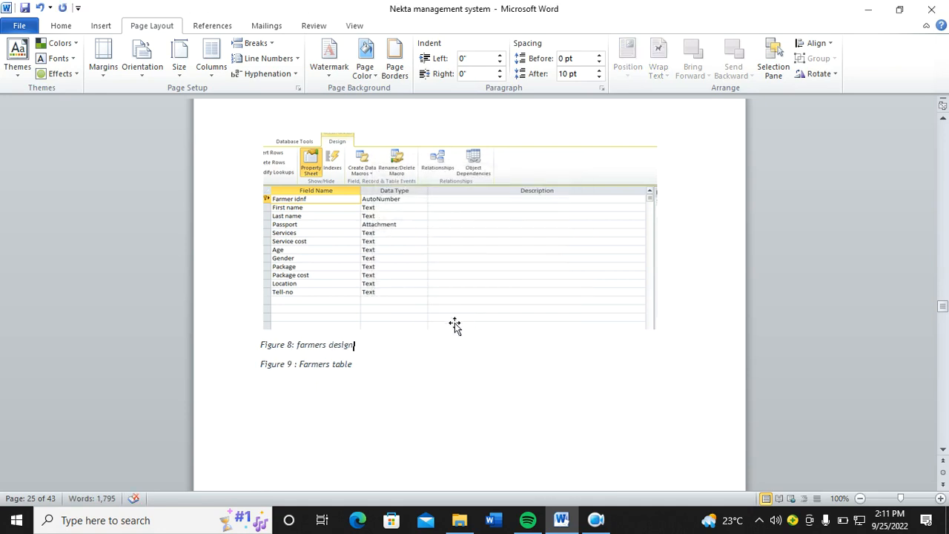
Step: Scroll back up from Chapter 3 to the front matter around the Dedication page
{"action": "scroll", "scroll_direction": "up", "scroll_amount": 3}
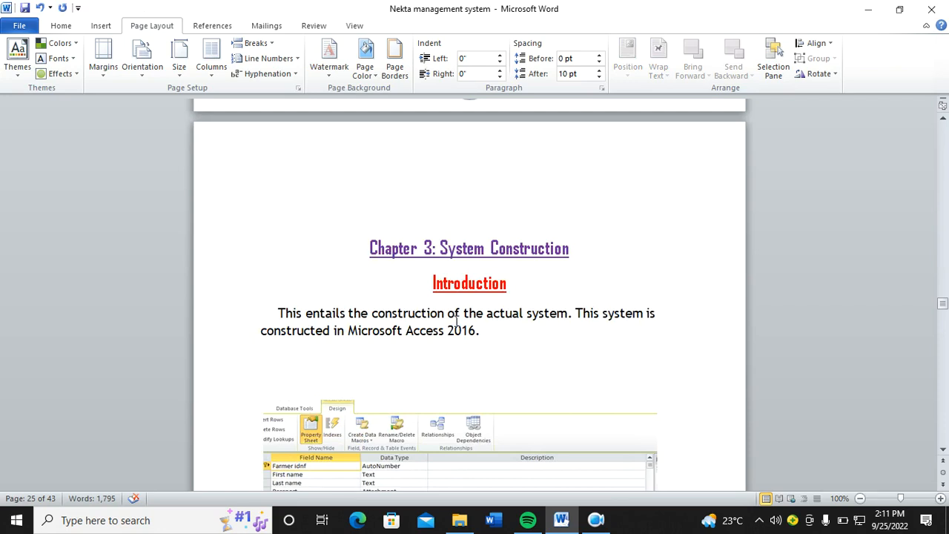
{"action": "right_click", "coordinate": [415, 215]}
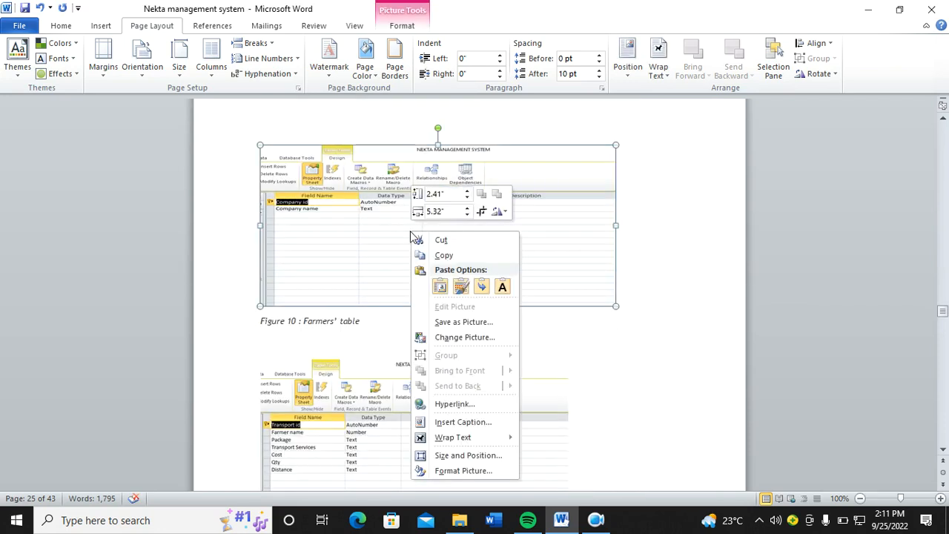
{"action": "mouse_move", "coordinate": [453, 436]}
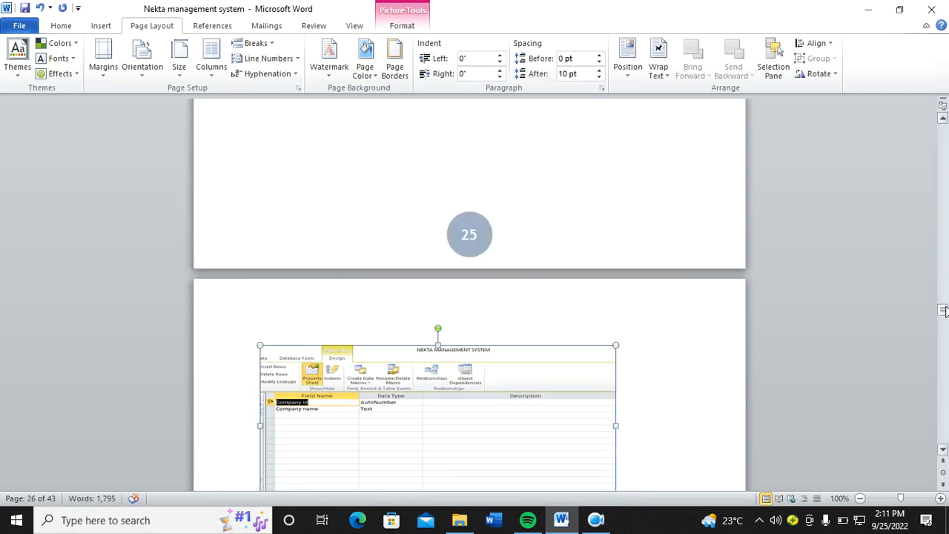
{"action": "scroll", "scroll_direction": "up", "scroll_amount": 3}
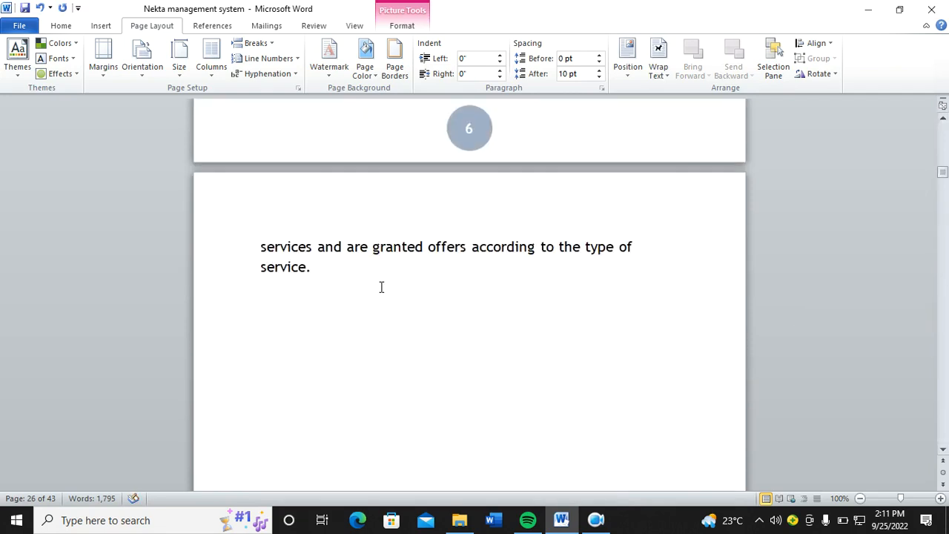
{"action": "scroll", "scroll_direction": "up", "scroll_amount": 3}
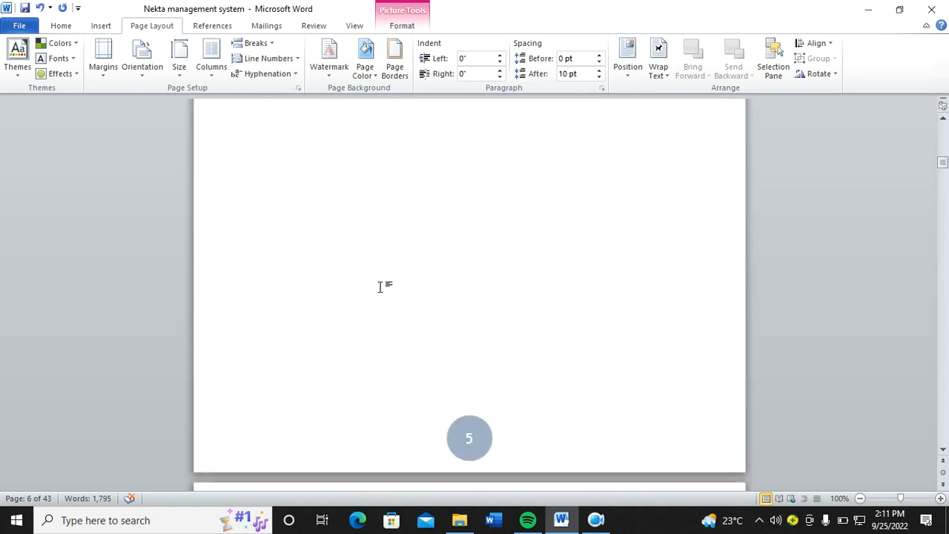
{"action": "scroll", "scroll_direction": "up", "scroll_amount": 3}
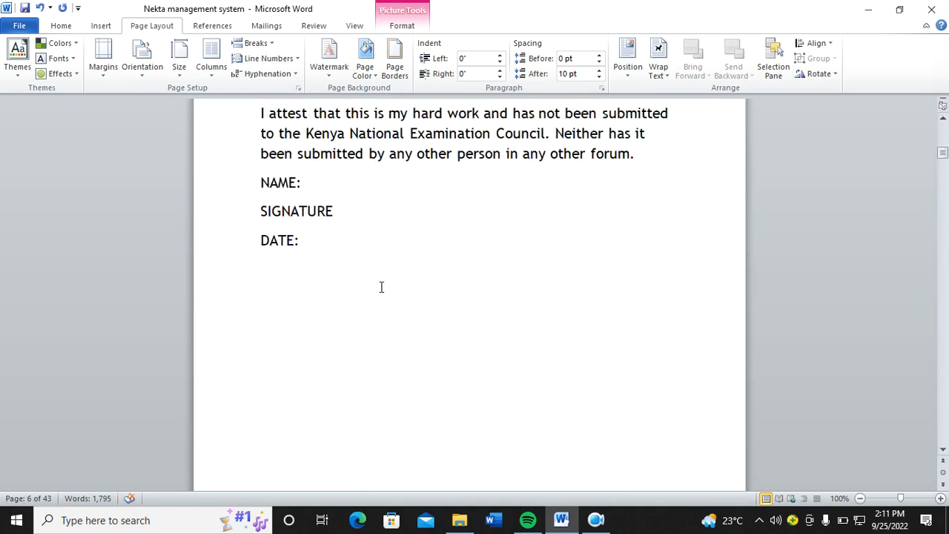
{"action": "scroll", "scroll_direction": "up", "scroll_amount": 3}
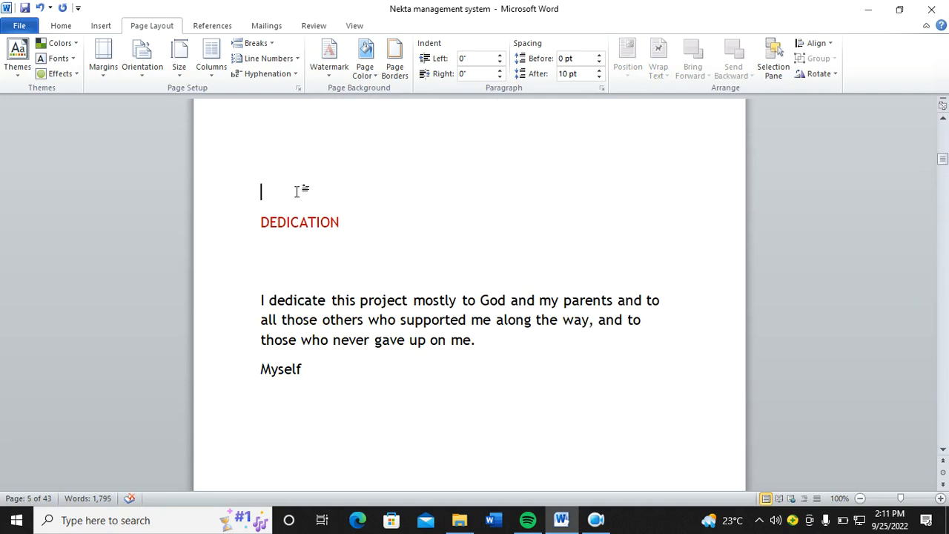
{"action": "scroll", "scroll_direction": "down", "scroll_amount": 3}
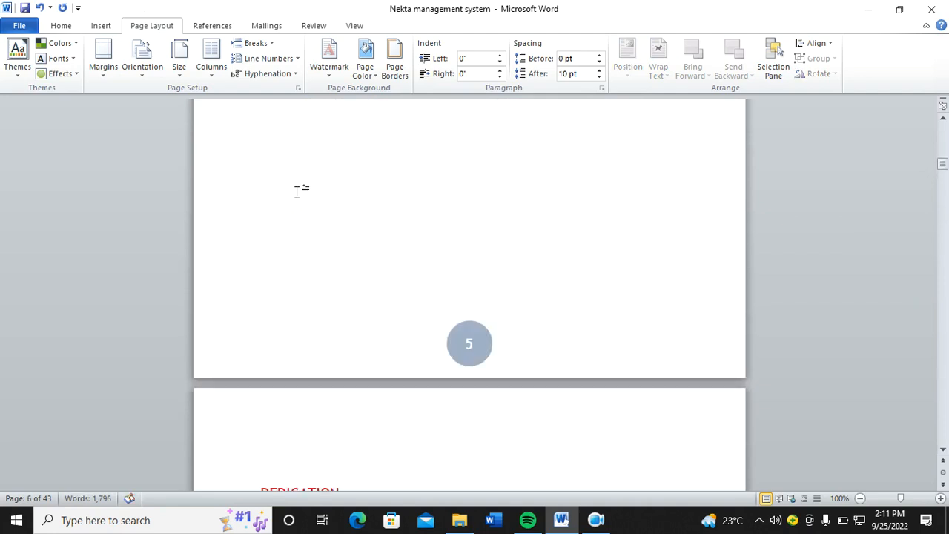
Step: Insert a table of figures without hyperlinks, using an underline tab leader and page numbers
{"action": "scroll", "scroll_direction": "up", "scroll_amount": 3}
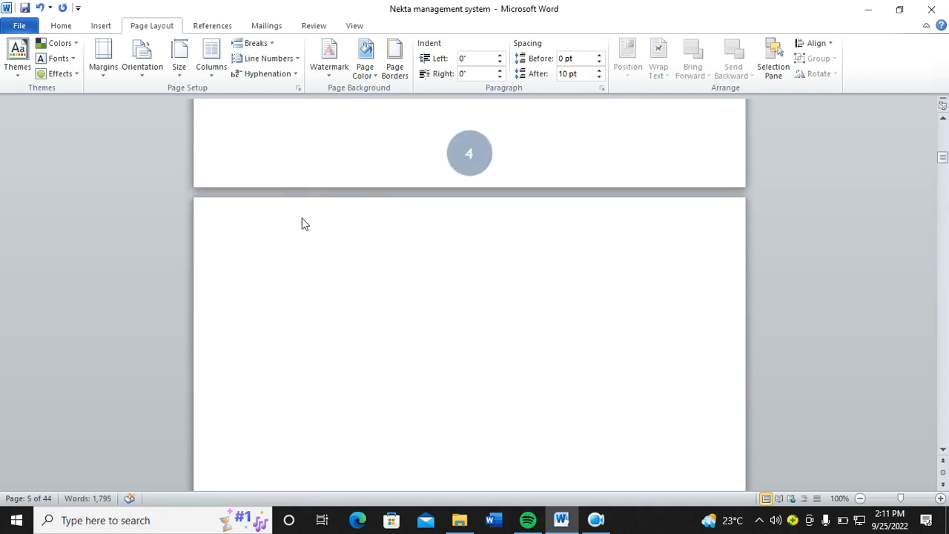
{"action": "mouse_move", "coordinate": [377, 184]}
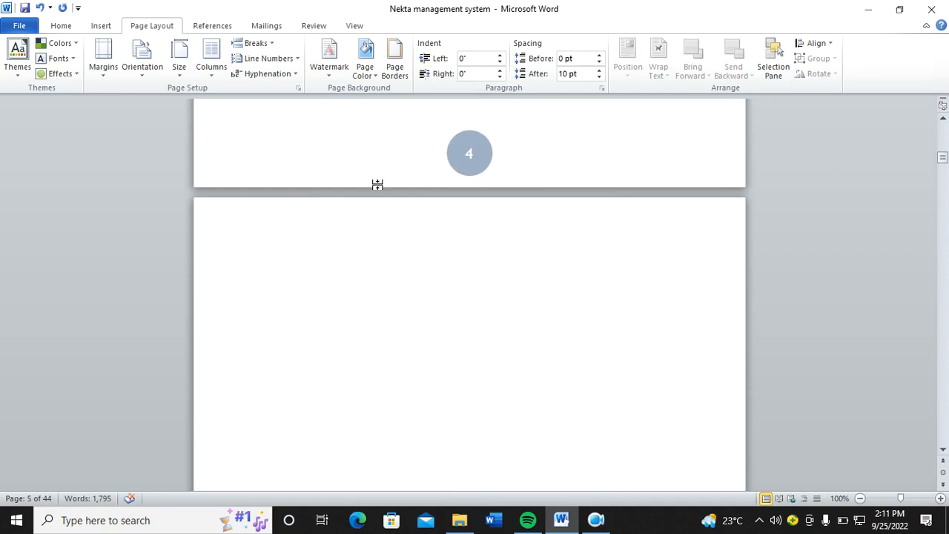
{"action": "left_click", "coordinate": [212, 25]}
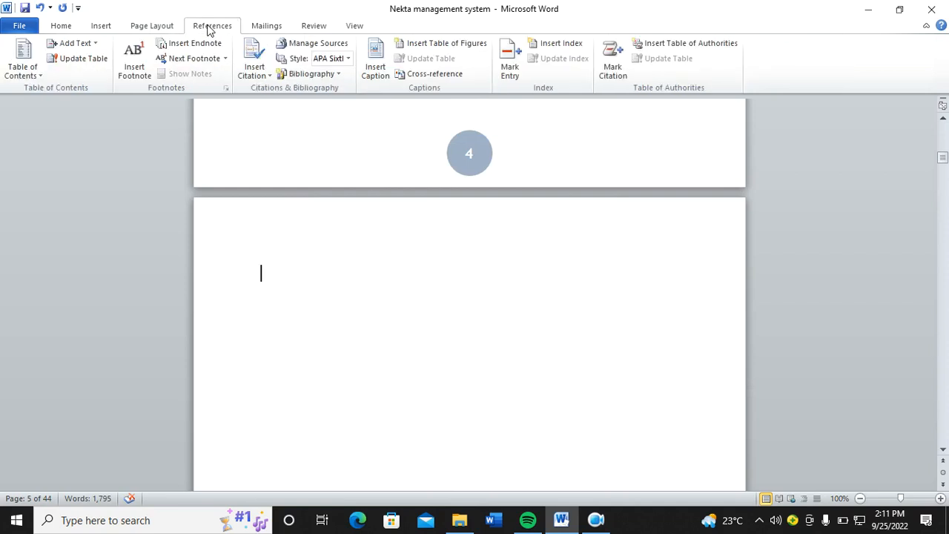
{"action": "mouse_move", "coordinate": [446, 43]}
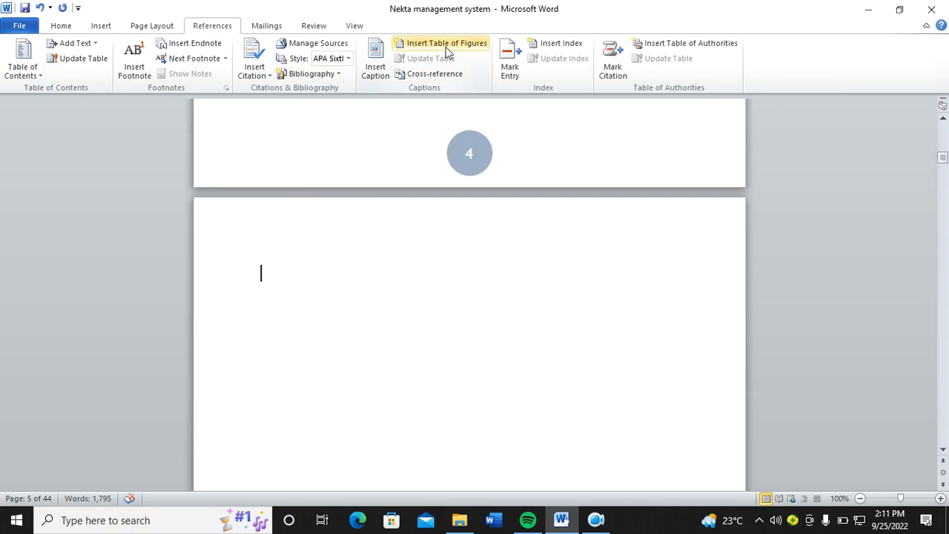
{"action": "left_click", "coordinate": [444, 41]}
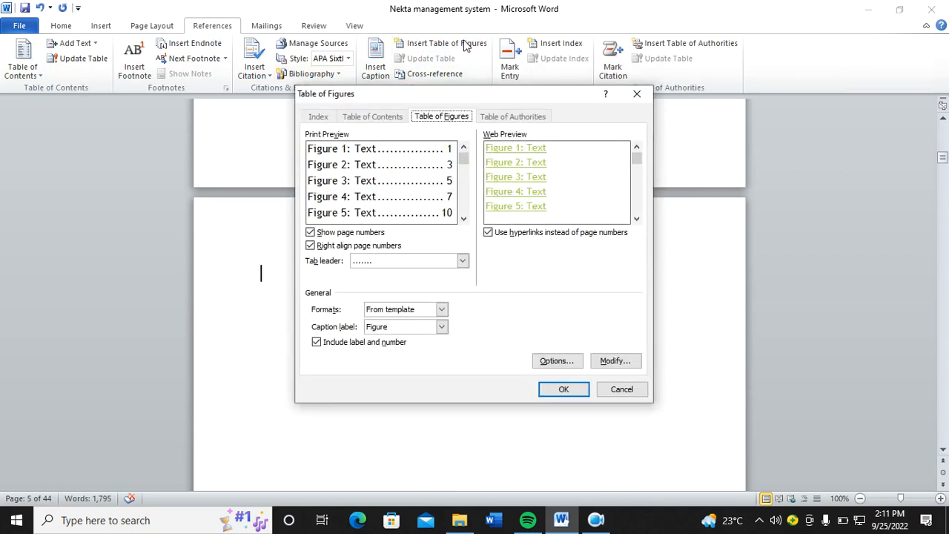
{"action": "left_click", "coordinate": [487, 232]}
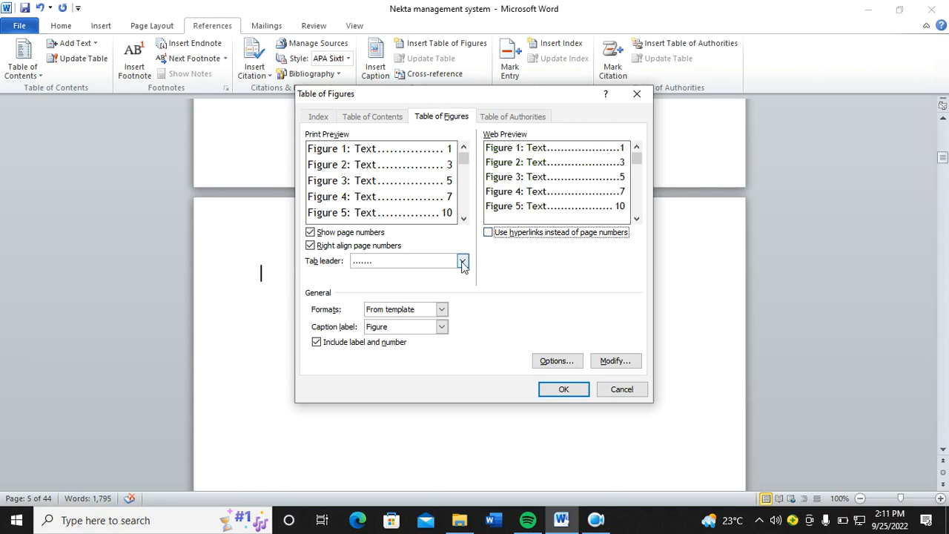
{"action": "left_click", "coordinate": [463, 261]}
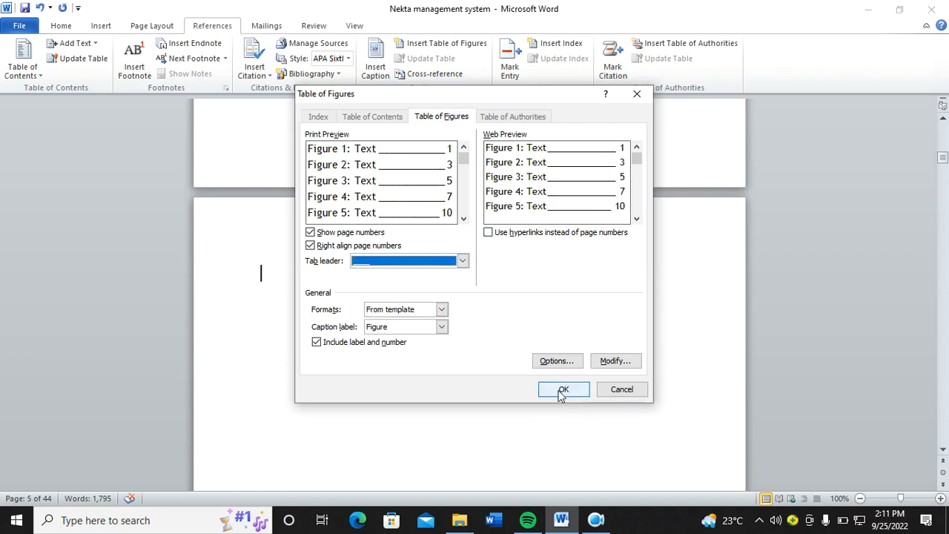
{"action": "left_click", "coordinate": [563, 389]}
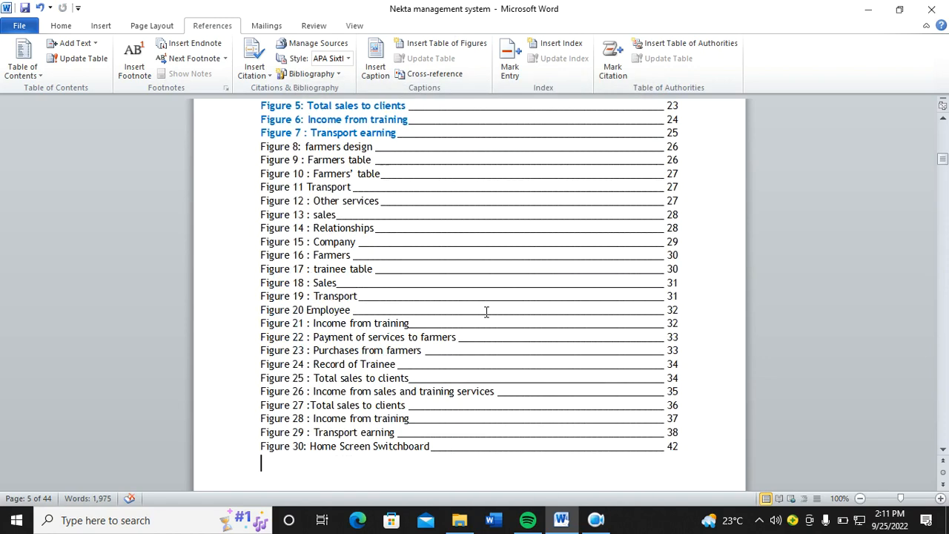
{"action": "scroll", "scroll_direction": "up", "scroll_amount": 3}
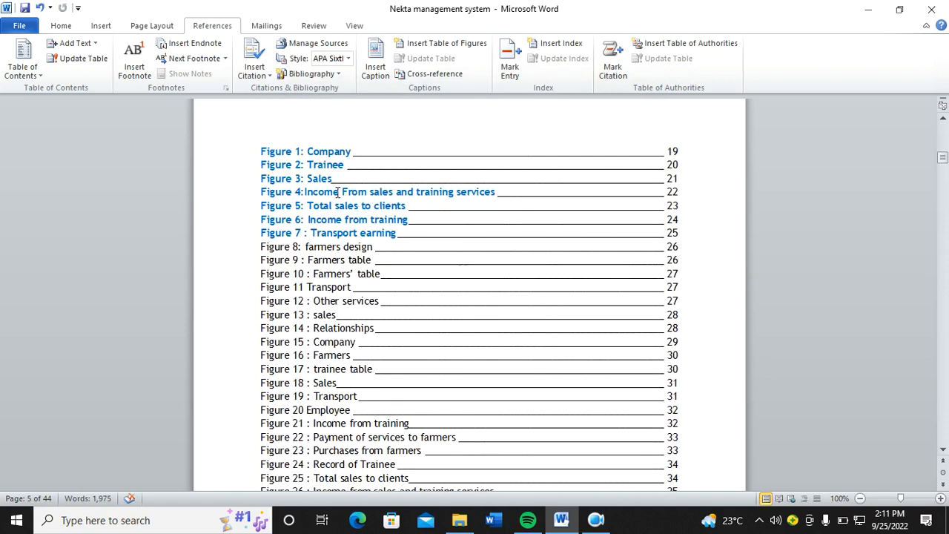
{"action": "mouse_move", "coordinate": [311, 160]}
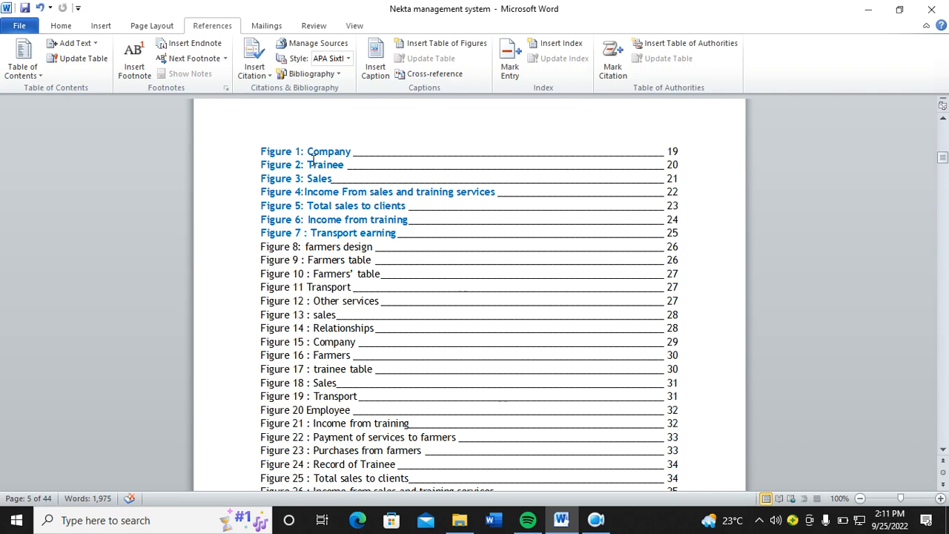
{"action": "scroll", "scroll_direction": "down", "scroll_amount": 3}
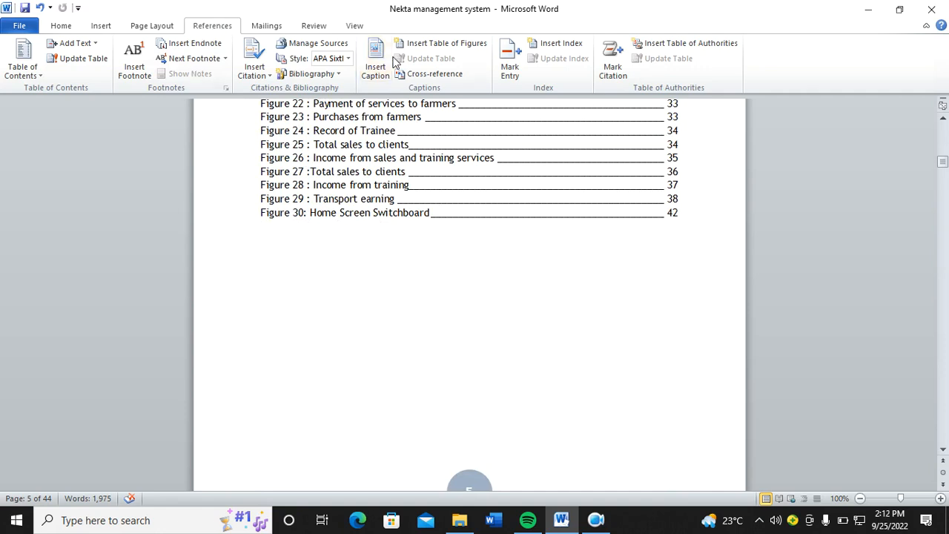
Step: Insert a list of Table captions without hyperlinks, using an underline tab leader and page numbers
{"action": "left_click", "coordinate": [446, 43]}
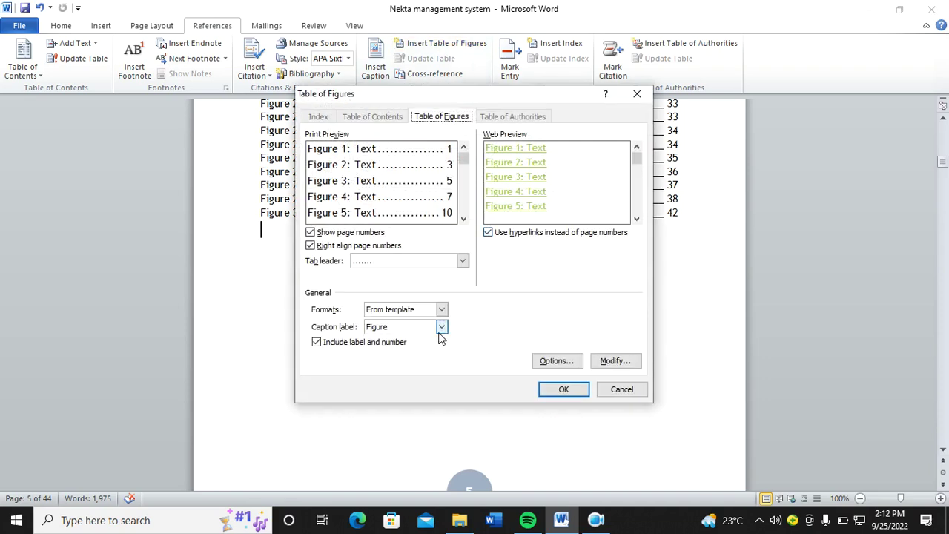
{"action": "left_click", "coordinate": [442, 326]}
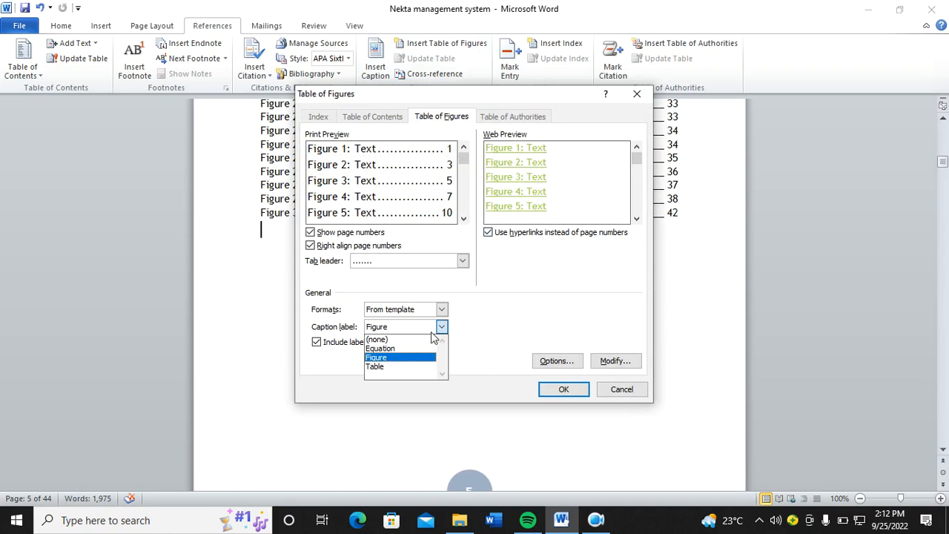
{"action": "left_click", "coordinate": [375, 365]}
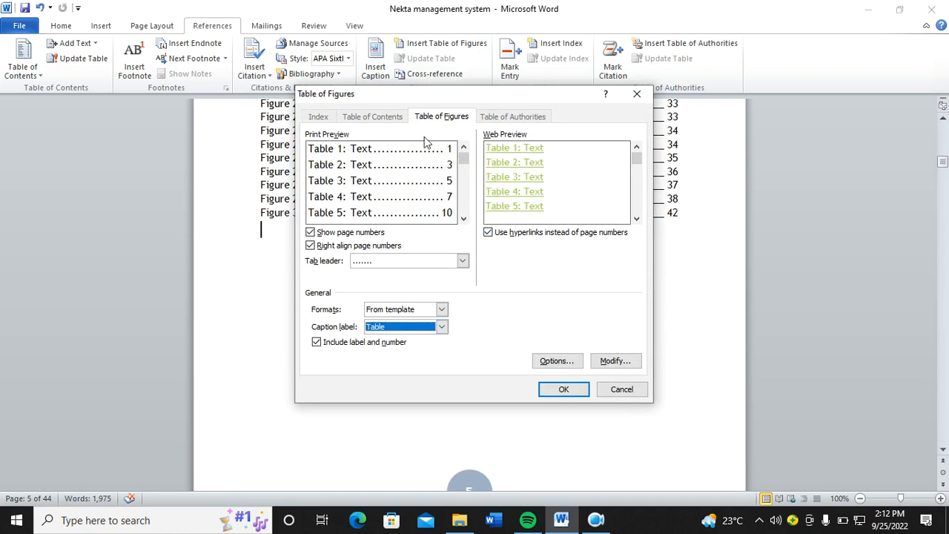
{"action": "mouse_move", "coordinate": [478, 216]}
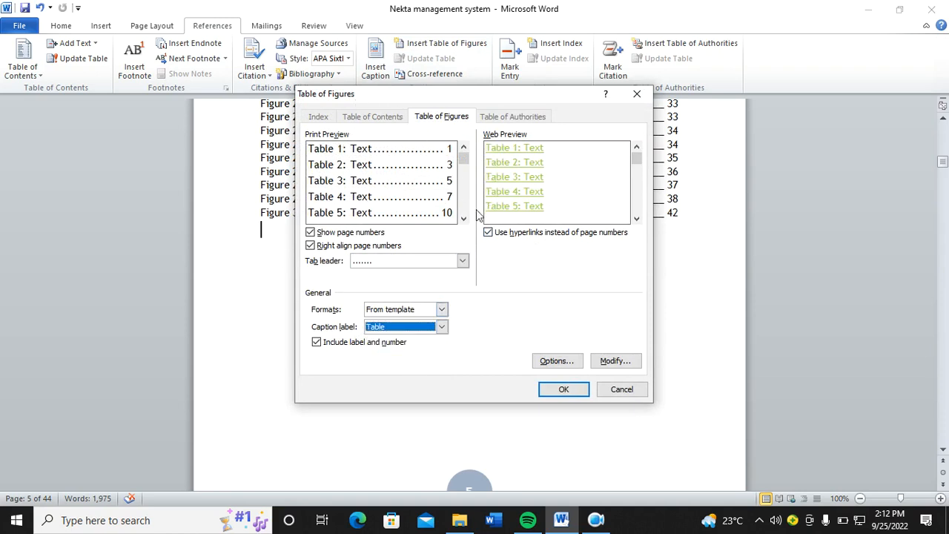
{"action": "left_click", "coordinate": [488, 232]}
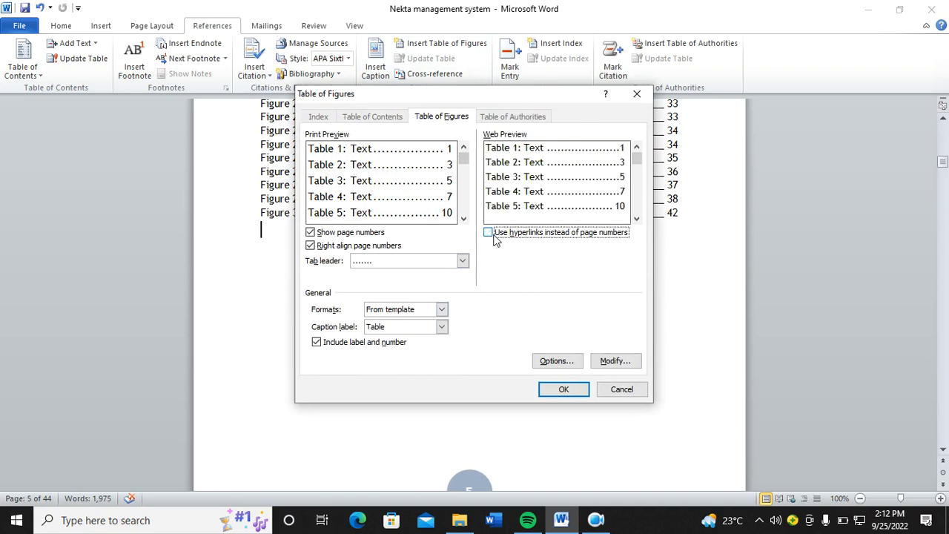
{"action": "mouse_move", "coordinate": [577, 241]}
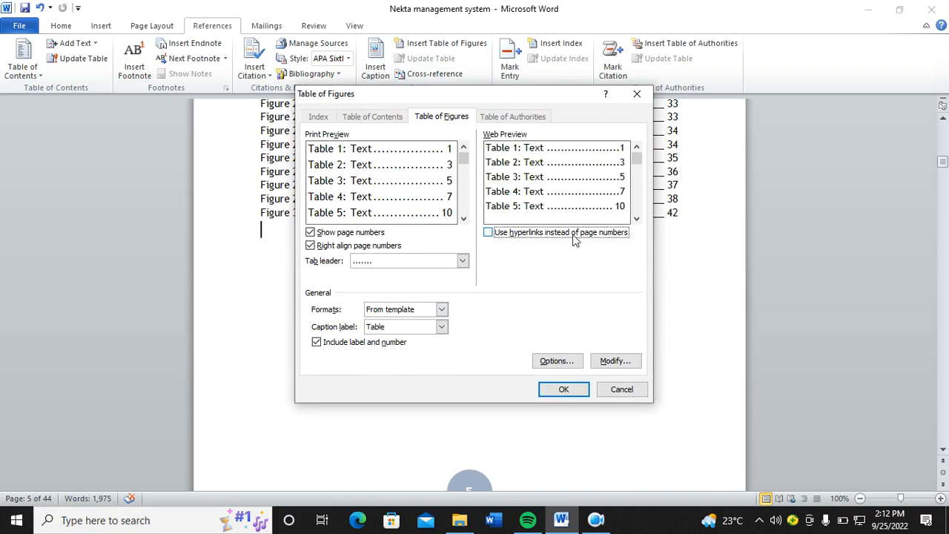
{"action": "left_click", "coordinate": [403, 261]}
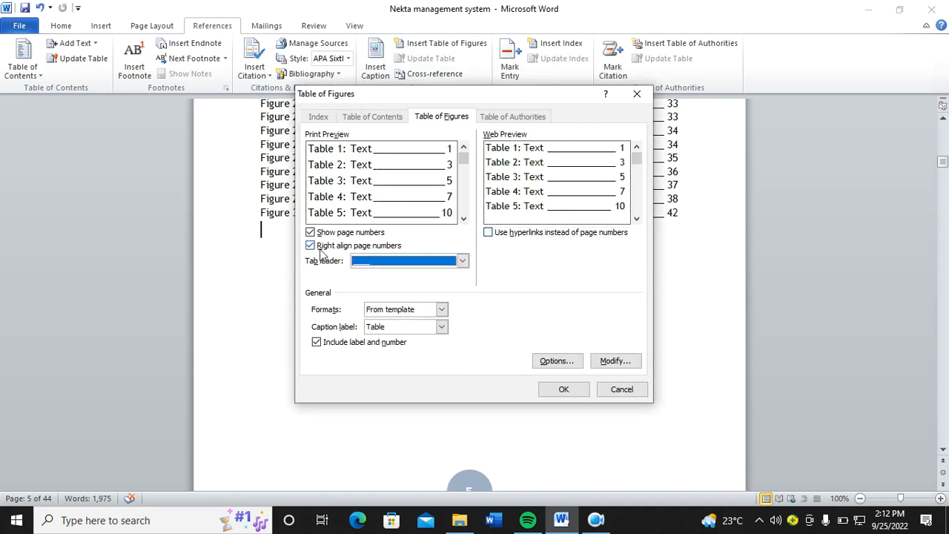
{"action": "left_click", "coordinate": [563, 388]}
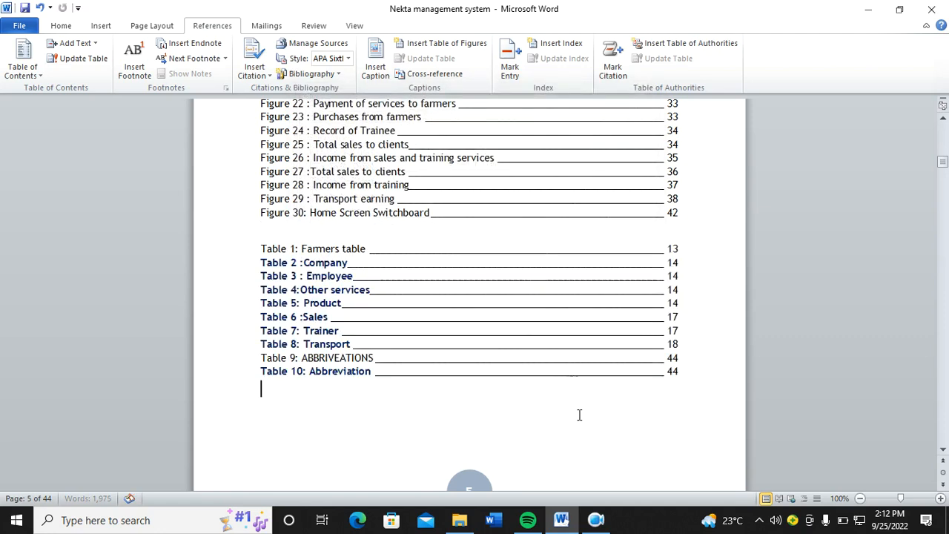
{"action": "scroll", "scroll_direction": "up", "scroll_amount": 3}
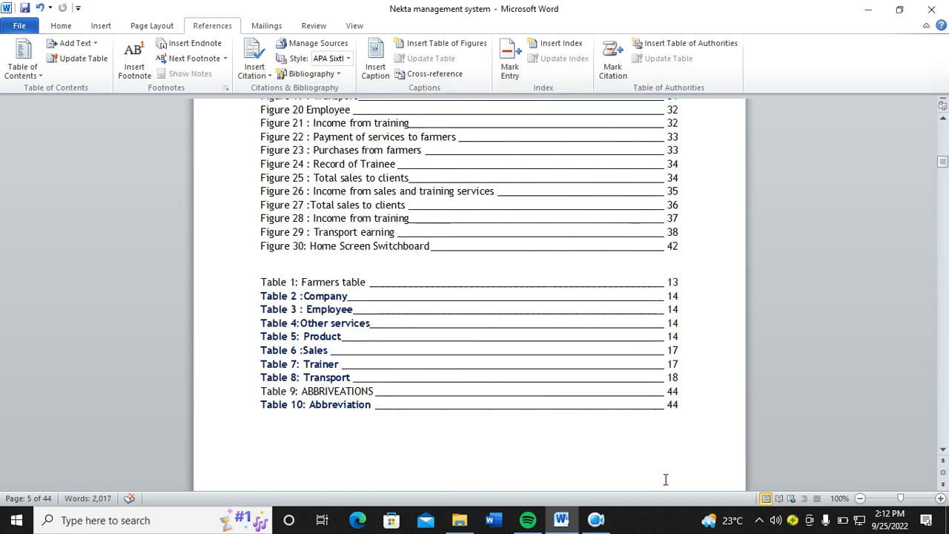
{"action": "mouse_move", "coordinate": [261, 276]}
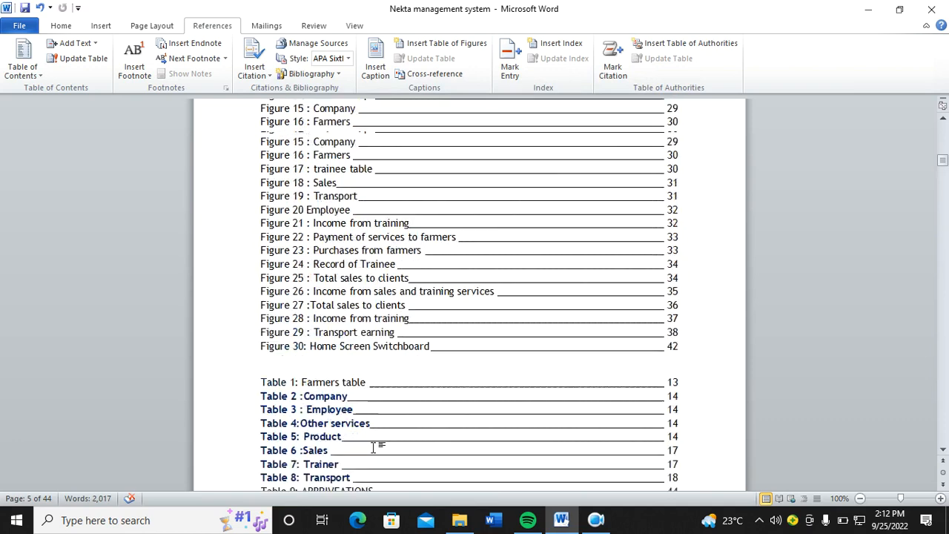
{"action": "scroll", "scroll_direction": "up", "scroll_amount": 3}
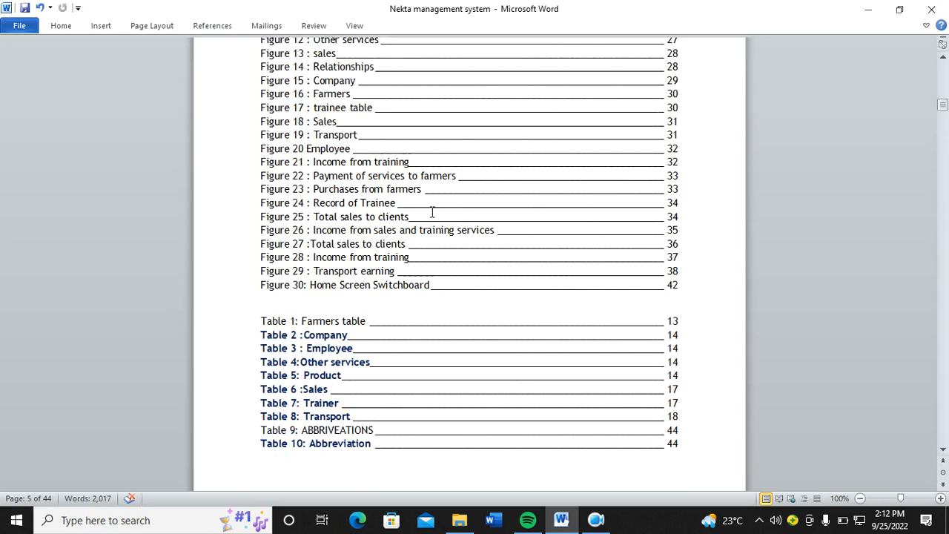
{"action": "scroll", "scroll_direction": "up", "scroll_amount": 3}
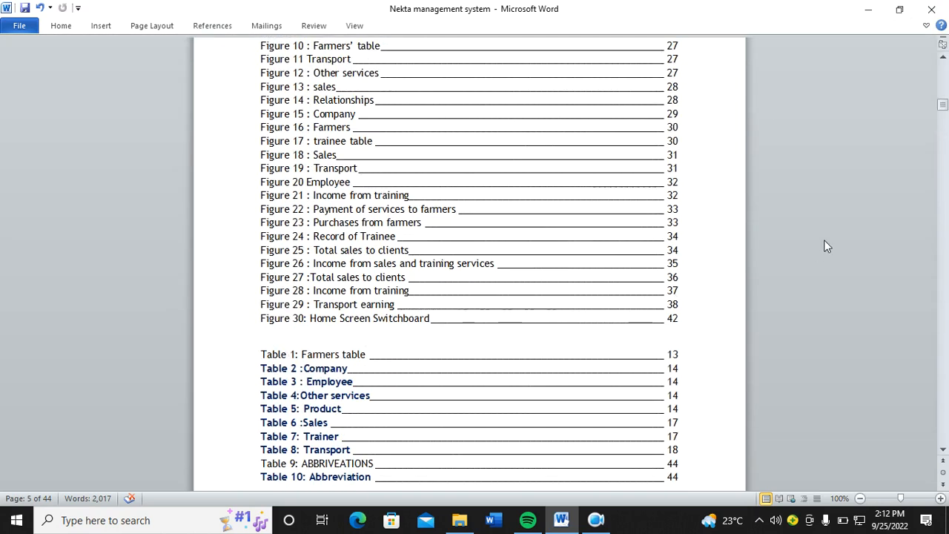